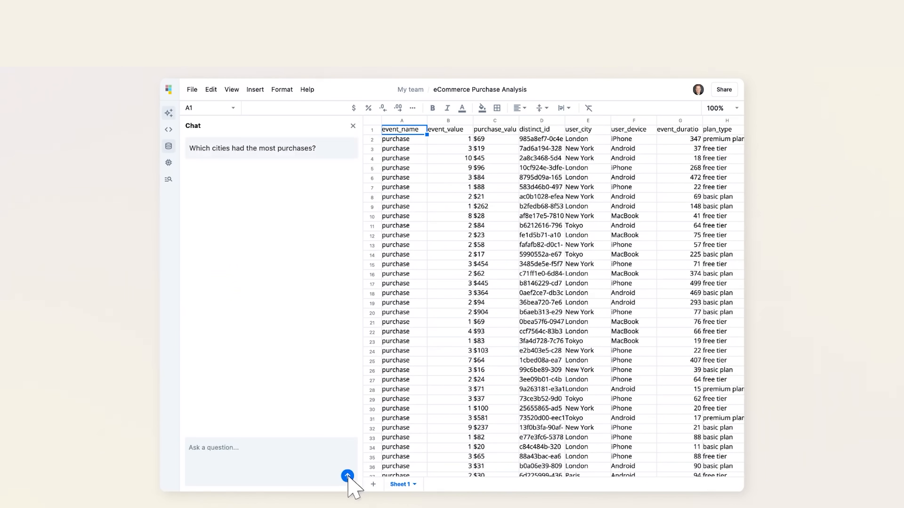
# Step: Submit 'Which cities had the most purchases?' so the AI generates the purchases_by_city table
pyautogui.click(347, 475)
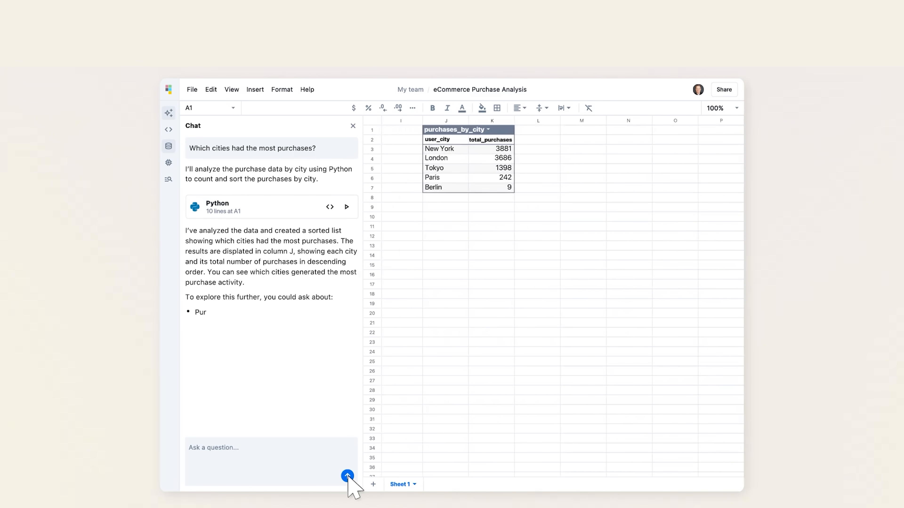
# Step: Ask the AI to 'Create a bar chart showing purchase value by city'
pyautogui.write('Create a bar chart')
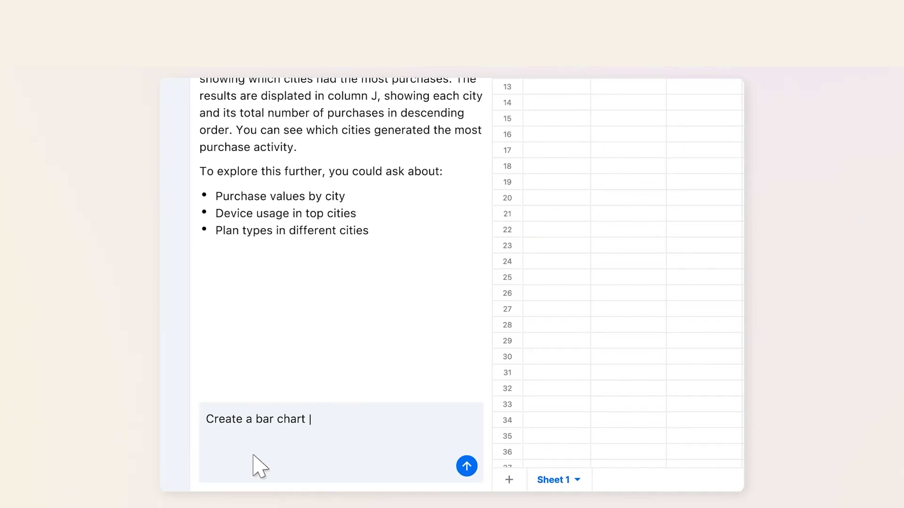
pyautogui.click(471, 466)
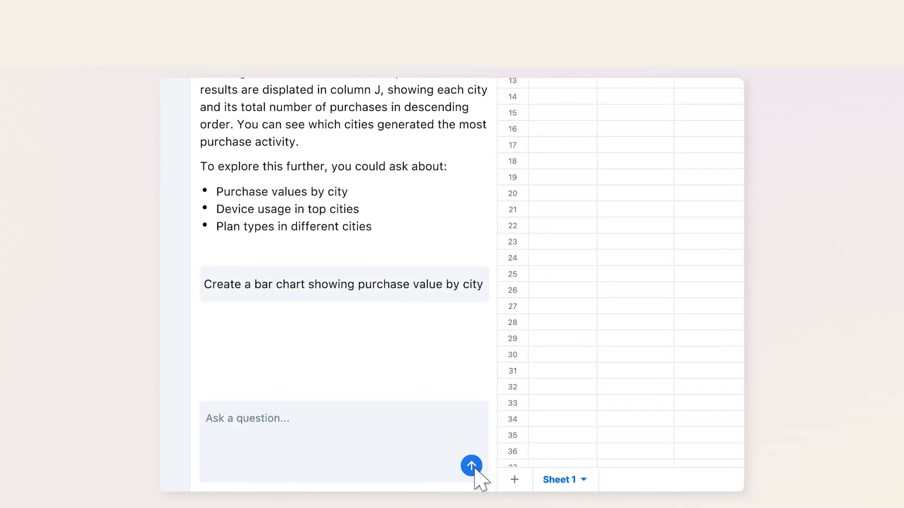